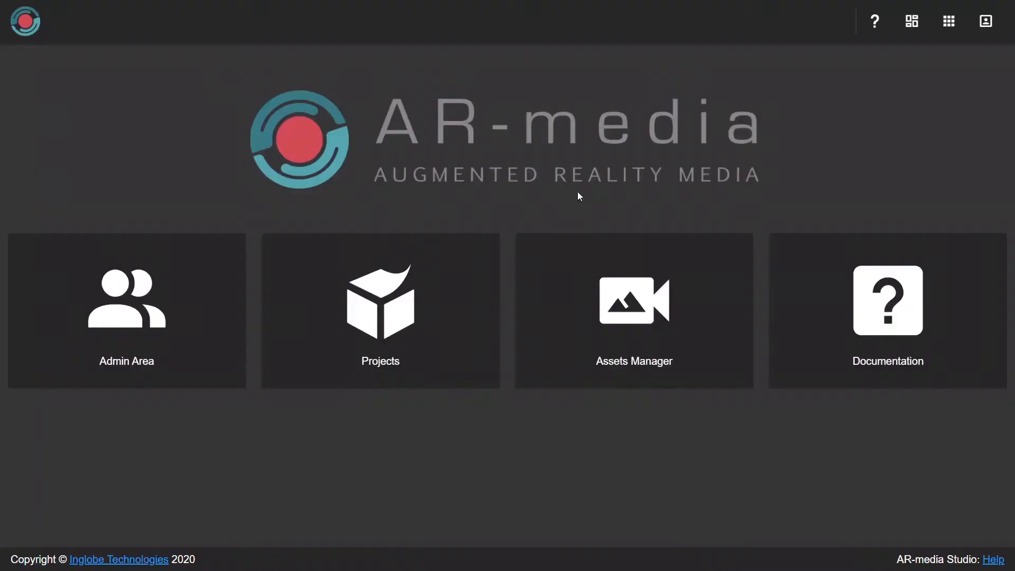
mouse_move(511, 419)
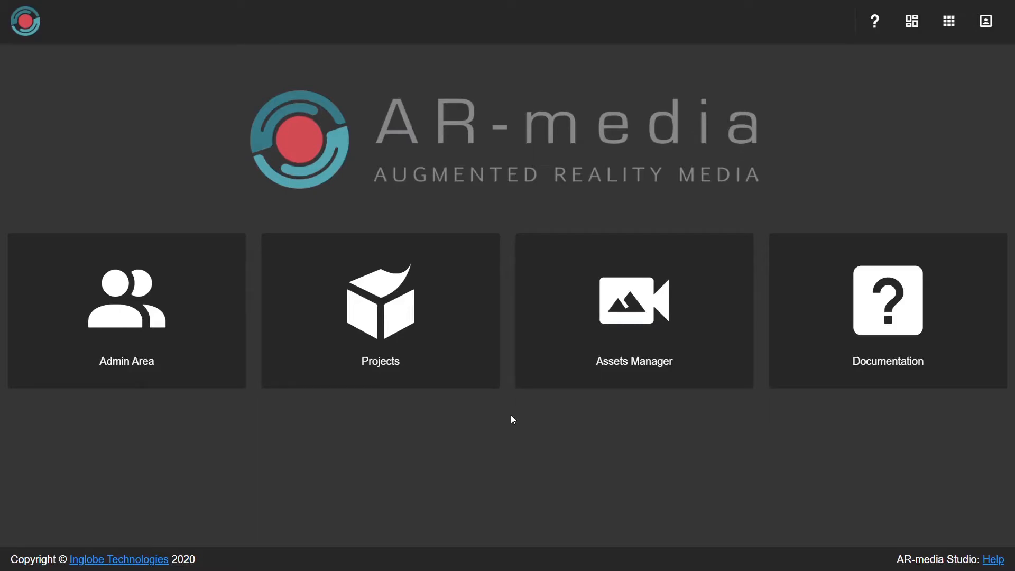
Open the Projects tile from the AR-media home screen.
click(380, 310)
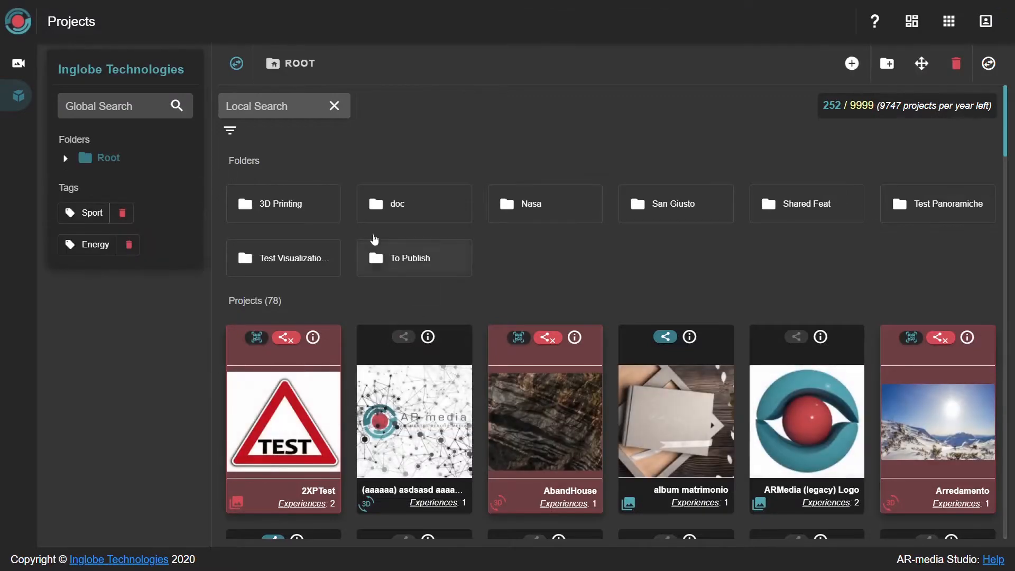
Create a Planar project named SimplePlanar and upload its thumbnail image.
click(852, 63)
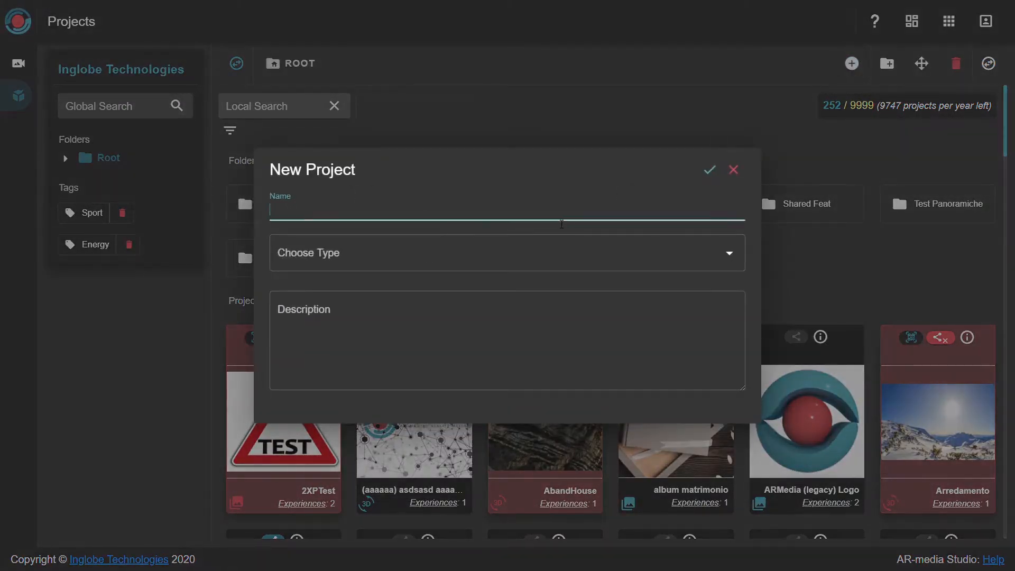
text(Simple)
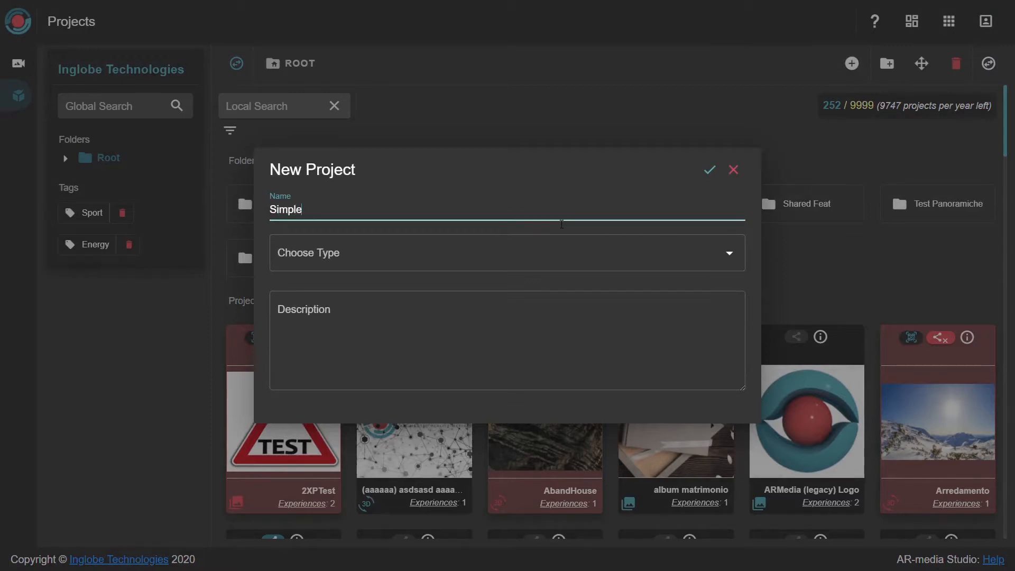
text(Planar)
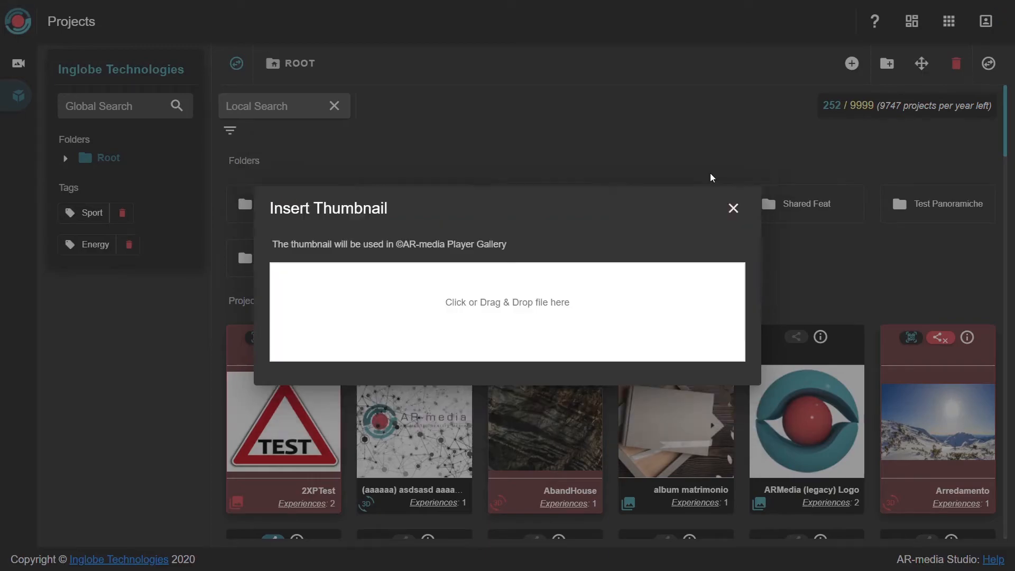
click(733, 208)
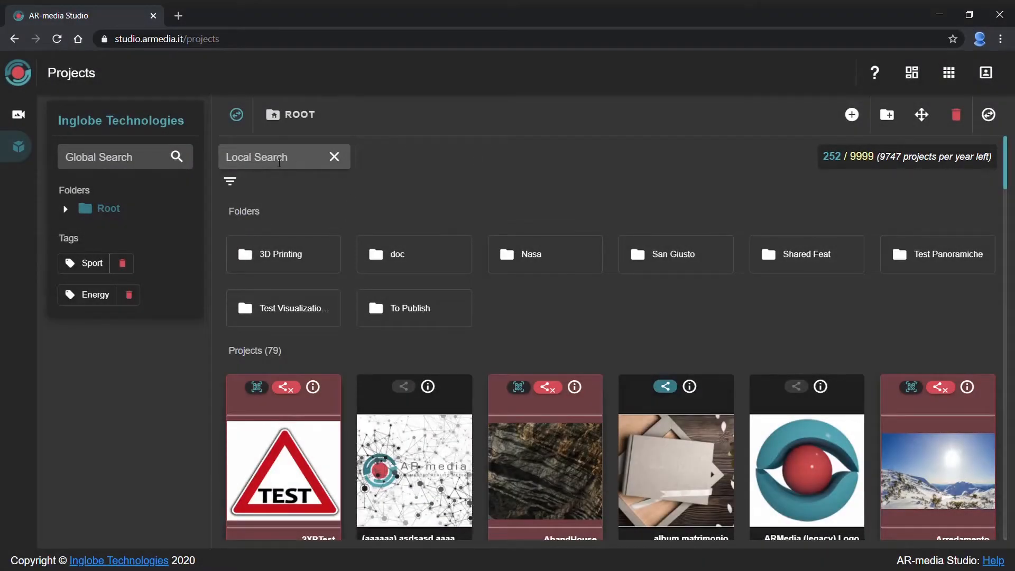
Search projects for 'Simple' and open the SimplePlanar project.
text(Sim)
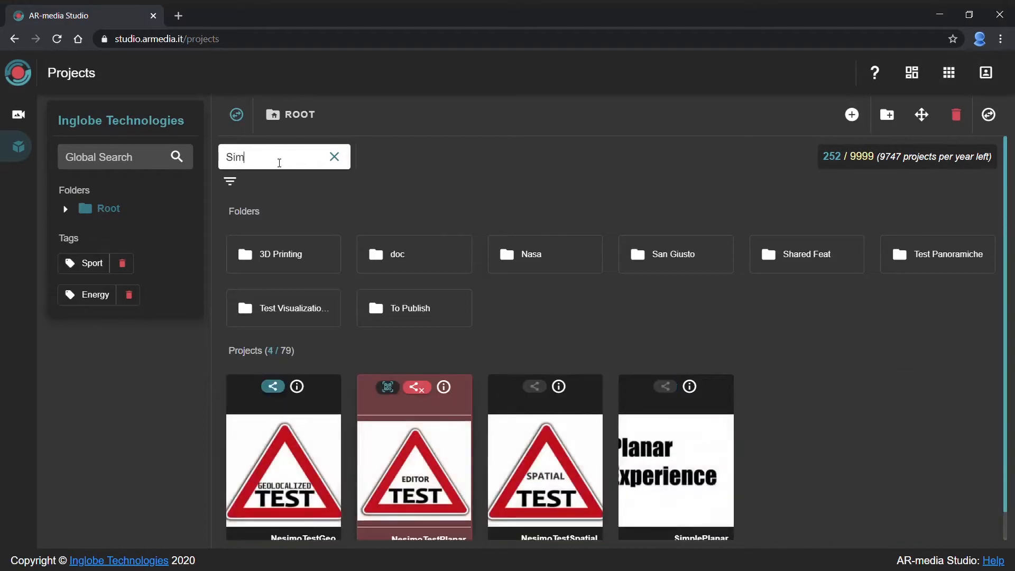
text(ple)
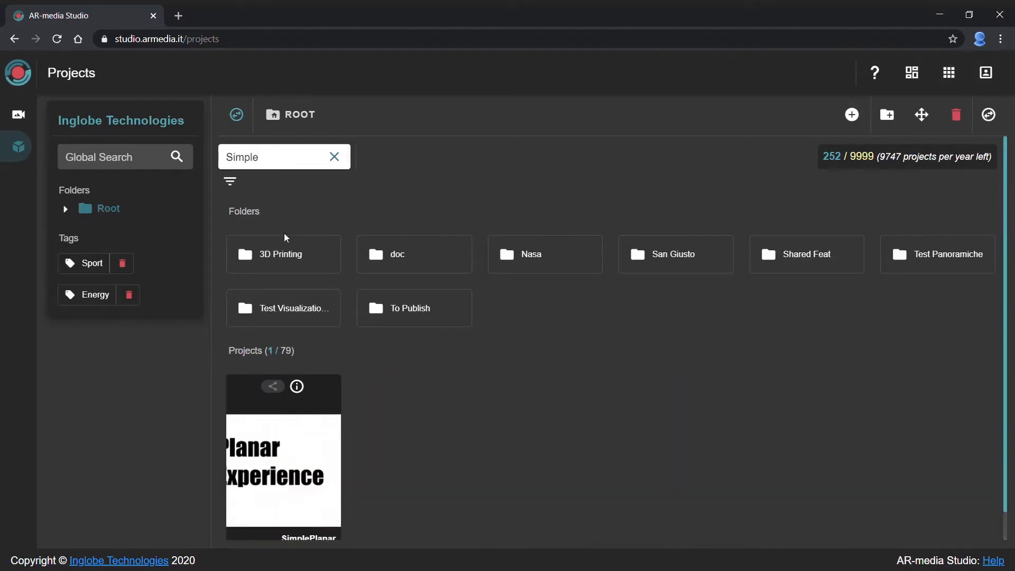
click(283, 473)
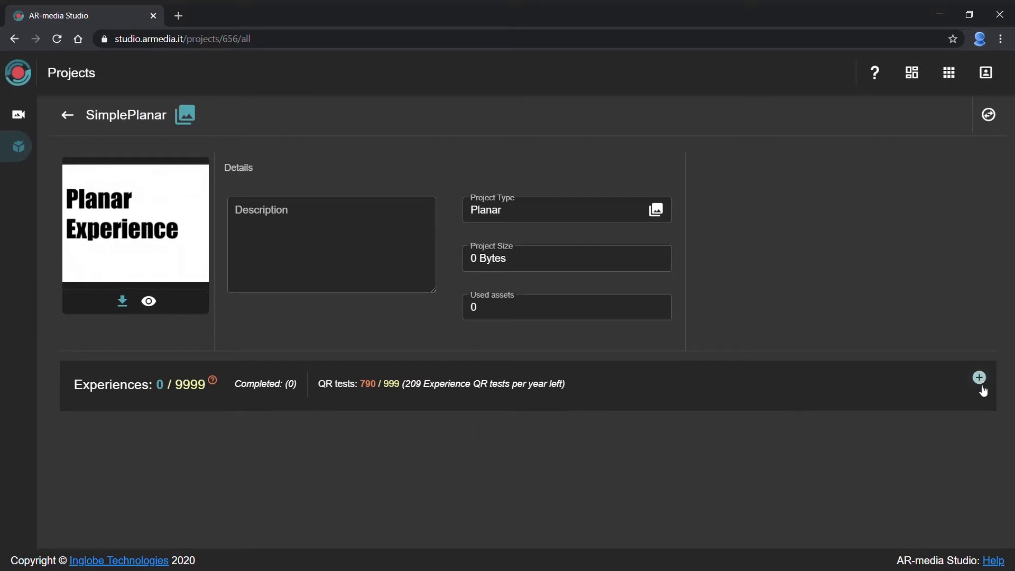
Add an experience named Castle with description 'Consuegra Castle'.
click(979, 378)
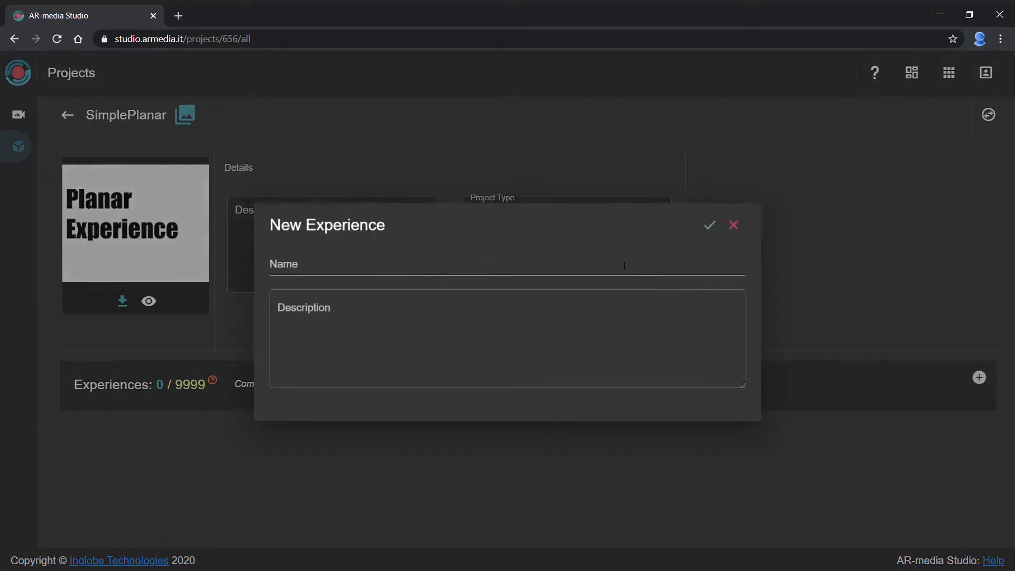
text(C)
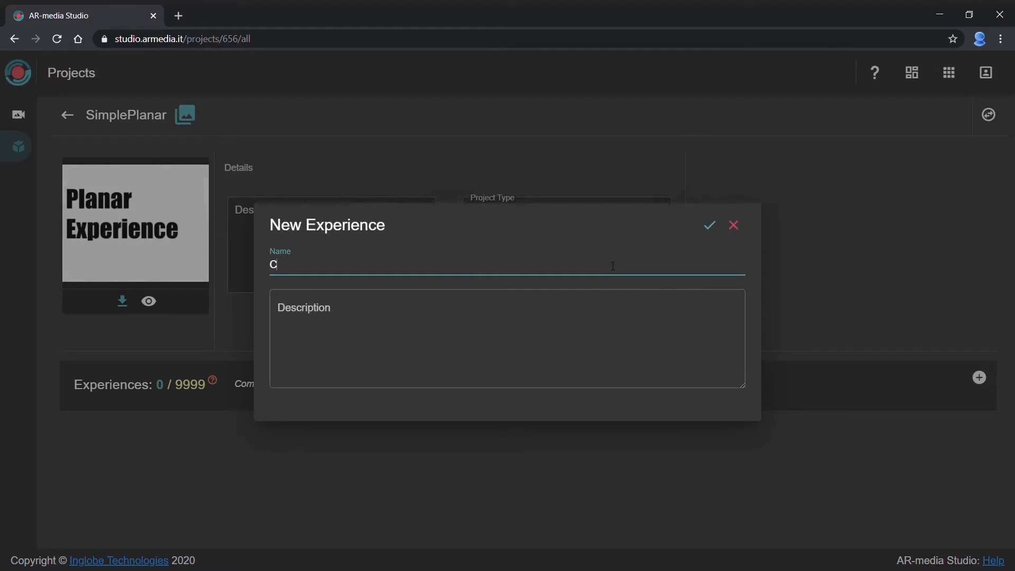
text(astle)
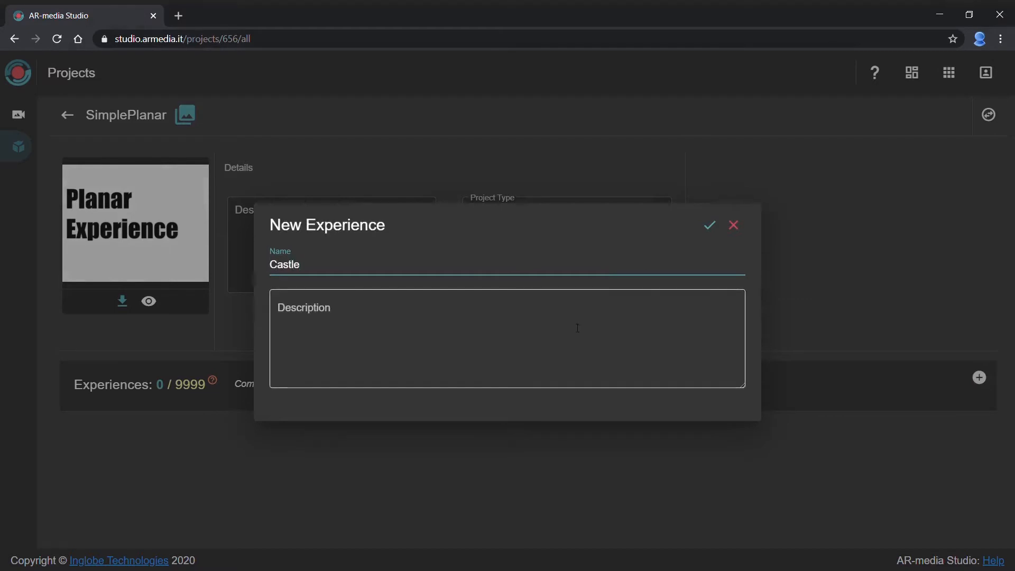
text(Cons)
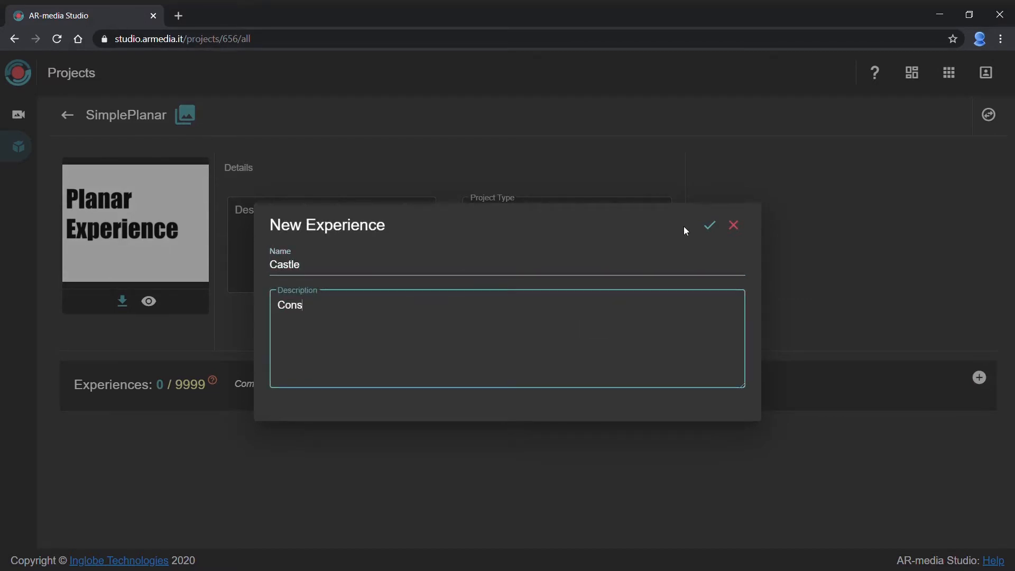
text(uegra)
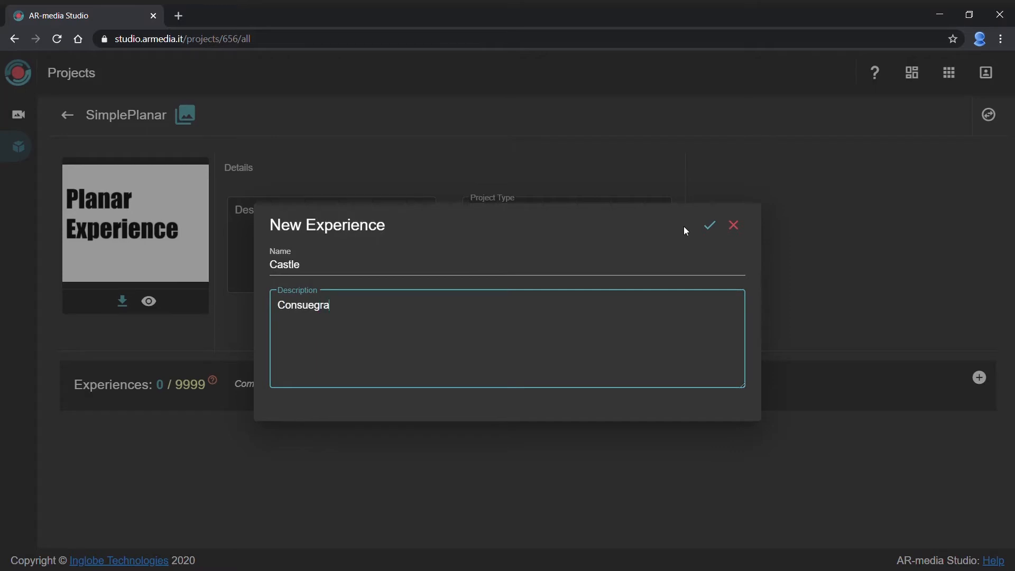
text(Cas)
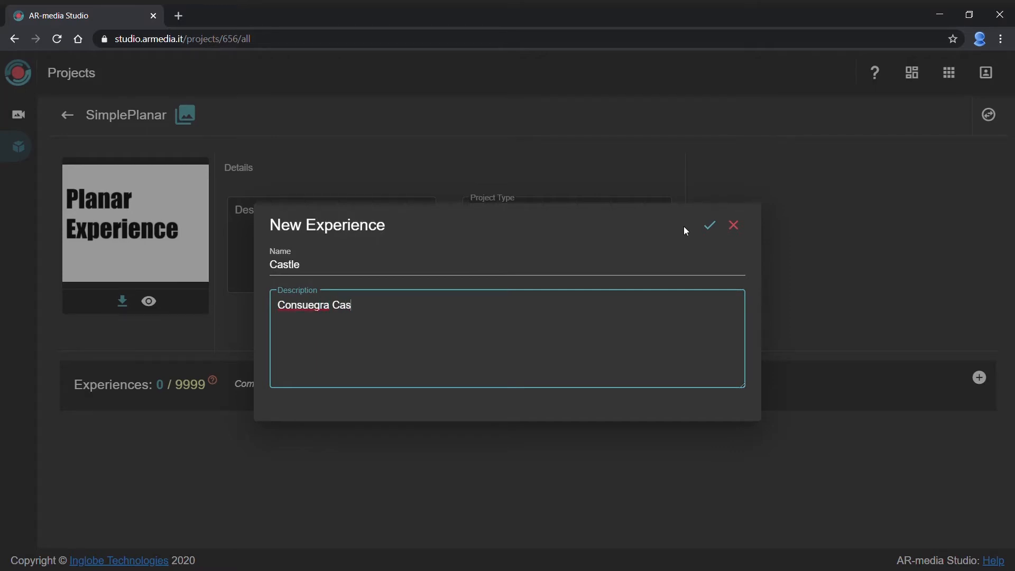
text(tle)
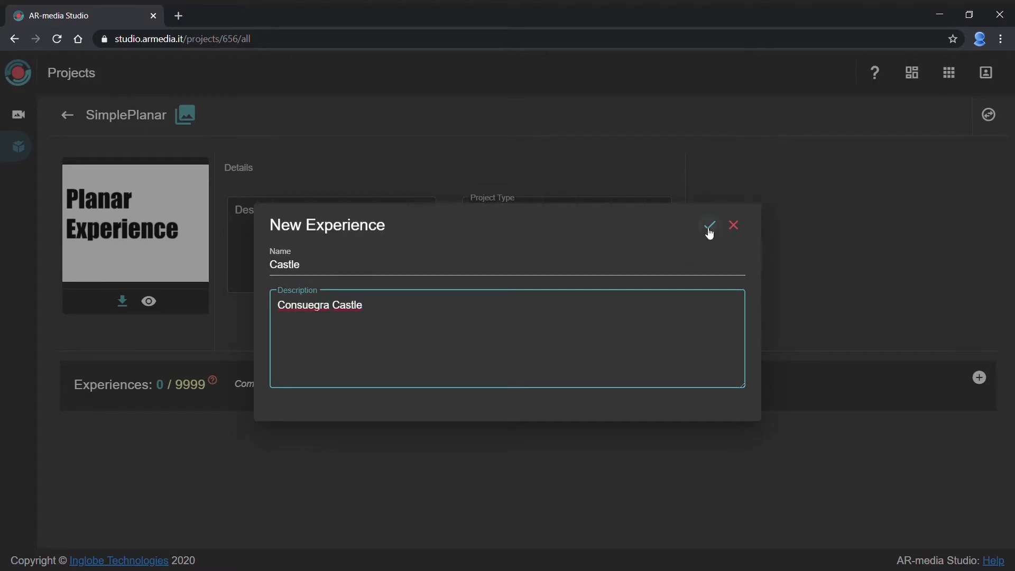
click(709, 226)
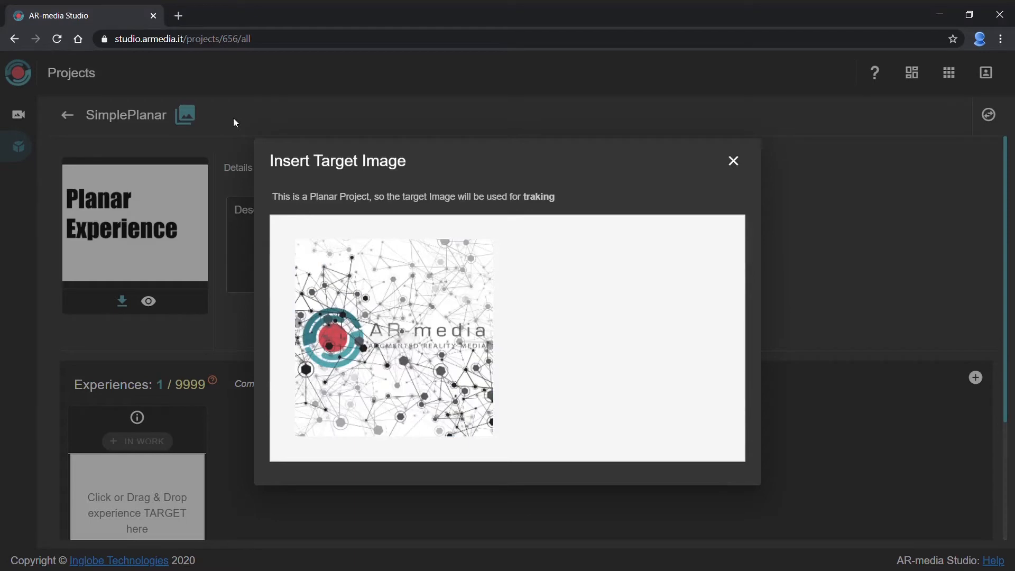
Finish the target image, then open the Castle experience's details.
click(733, 161)
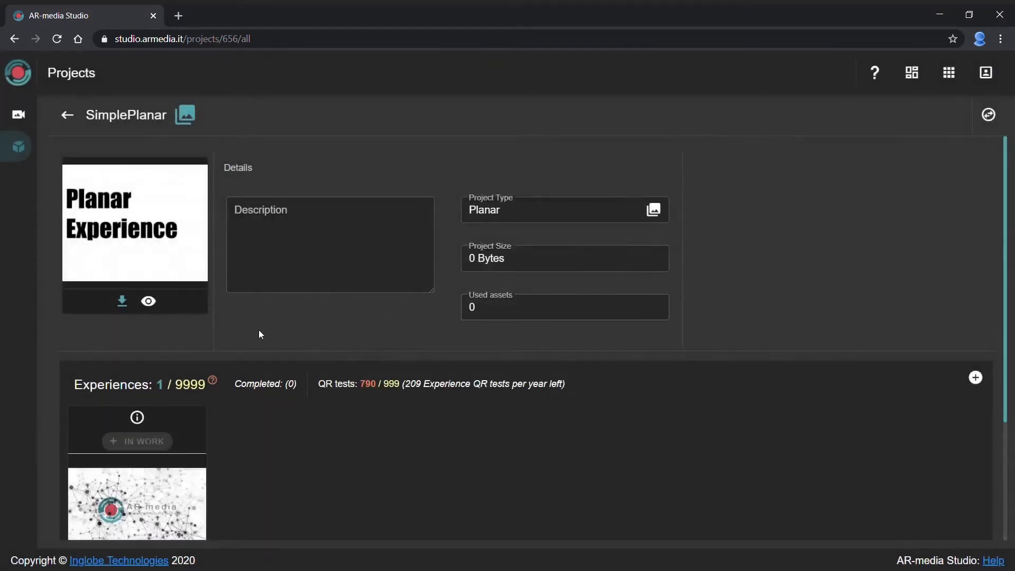
scroll(down, 3)
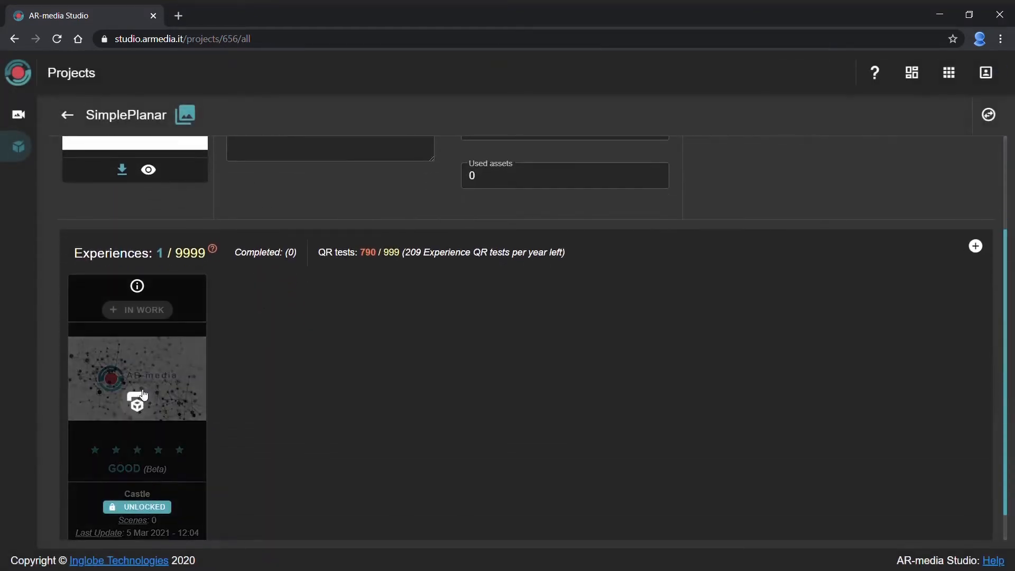
mouse_move(137, 402)
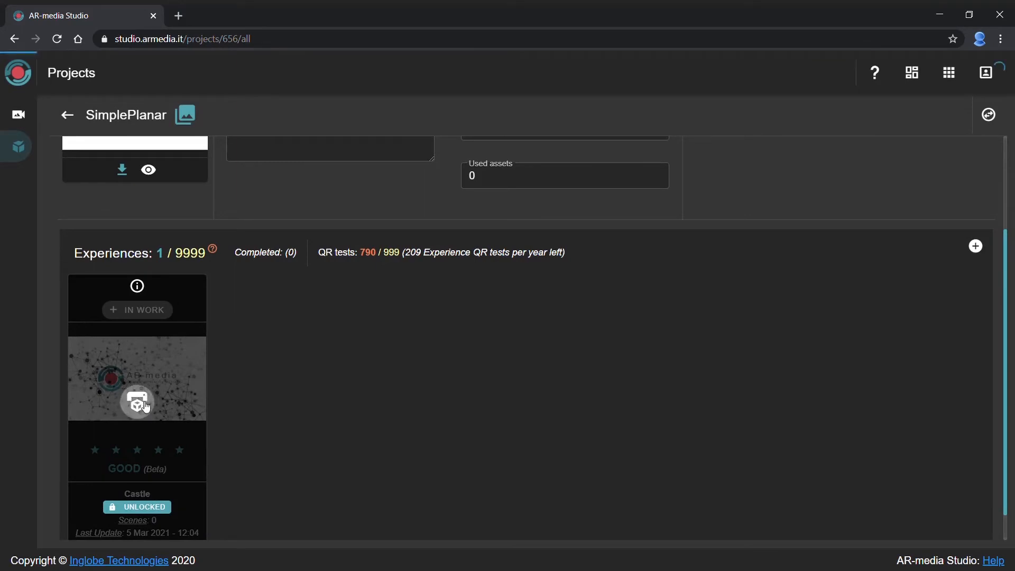
click(975, 312)
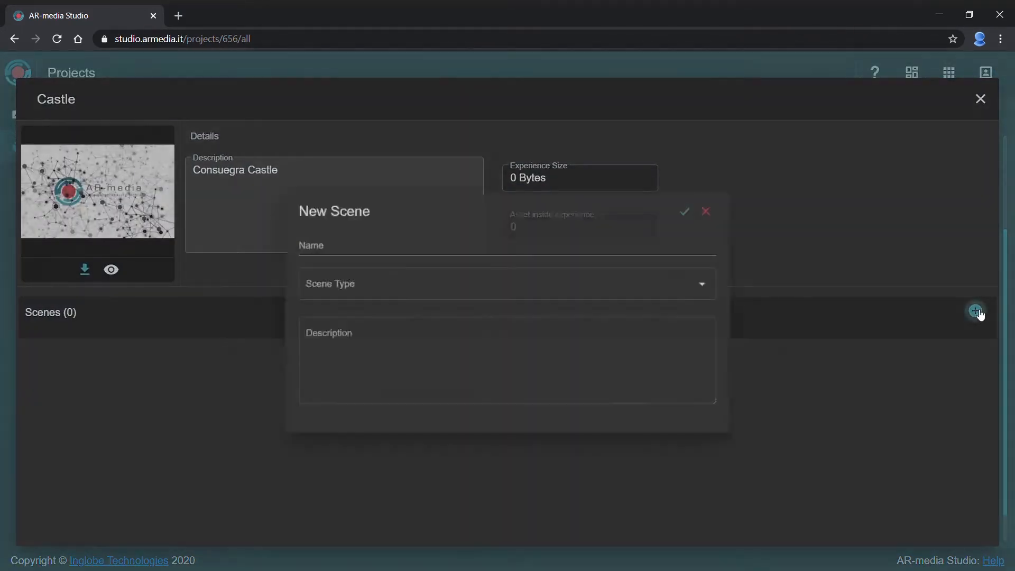
Create an AR scene named Scene 1 and open it for editing.
click(507, 284)
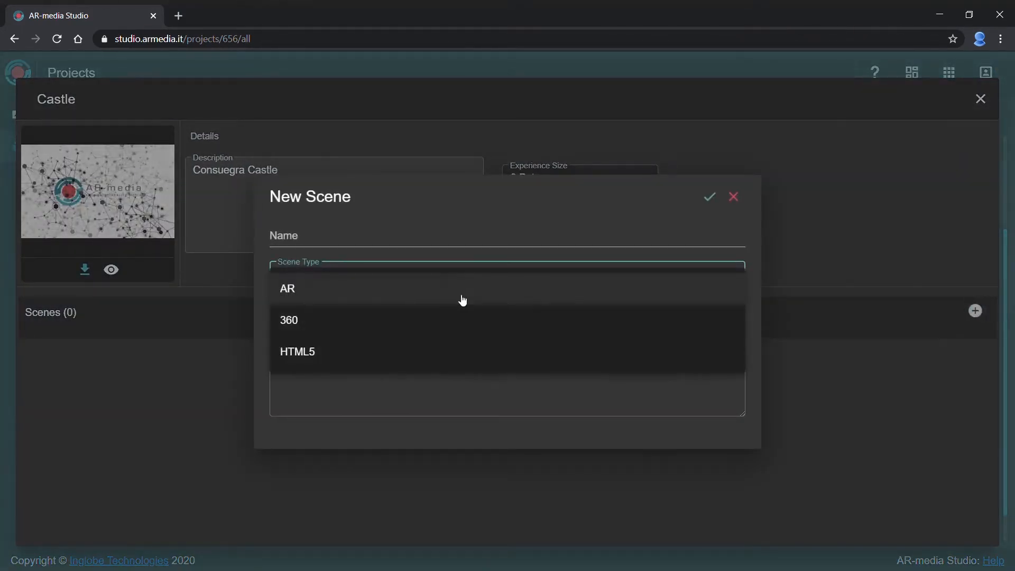
click(286, 289)
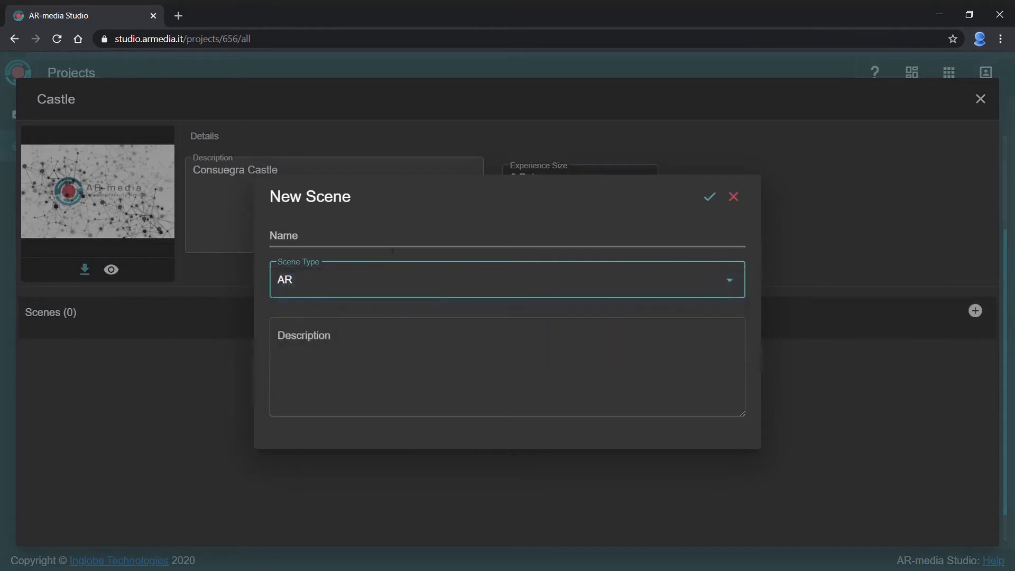
text(S)
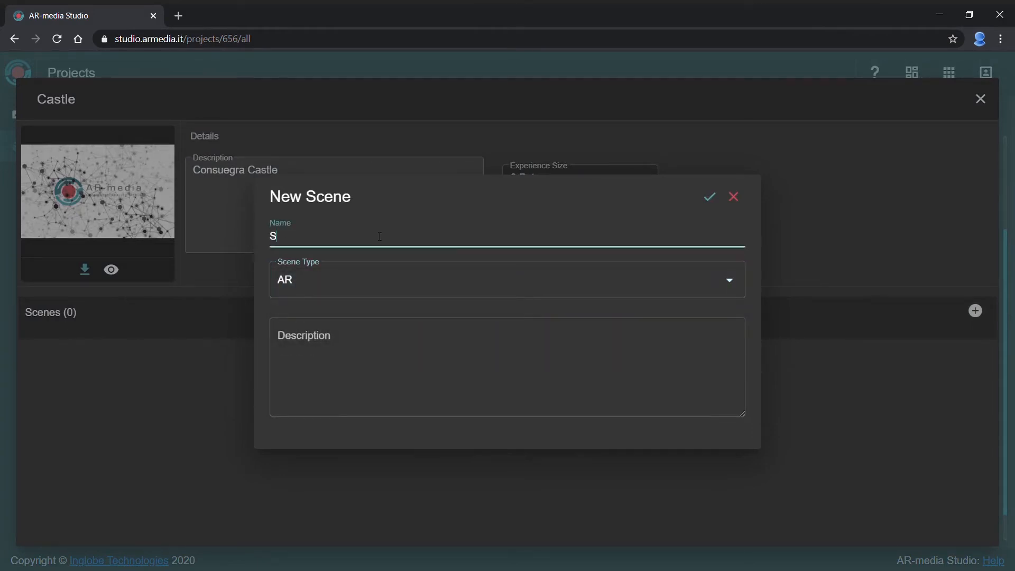
text(cene 1)
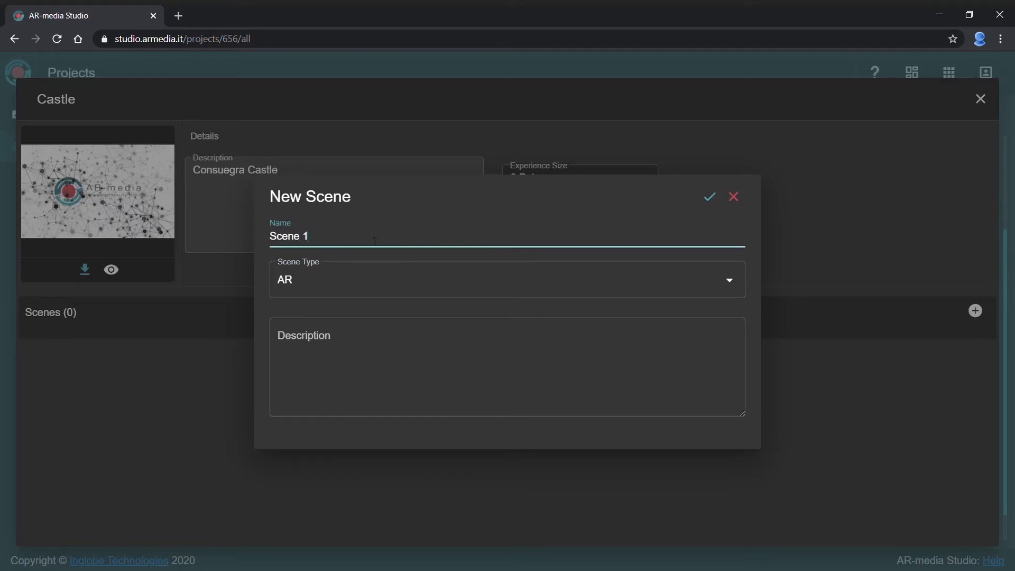
click(709, 196)
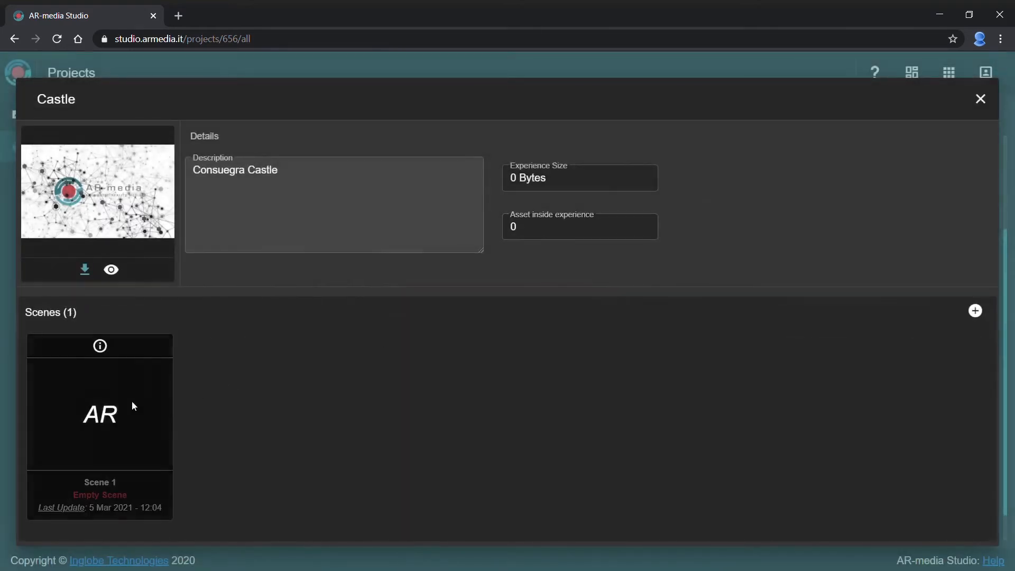
click(100, 401)
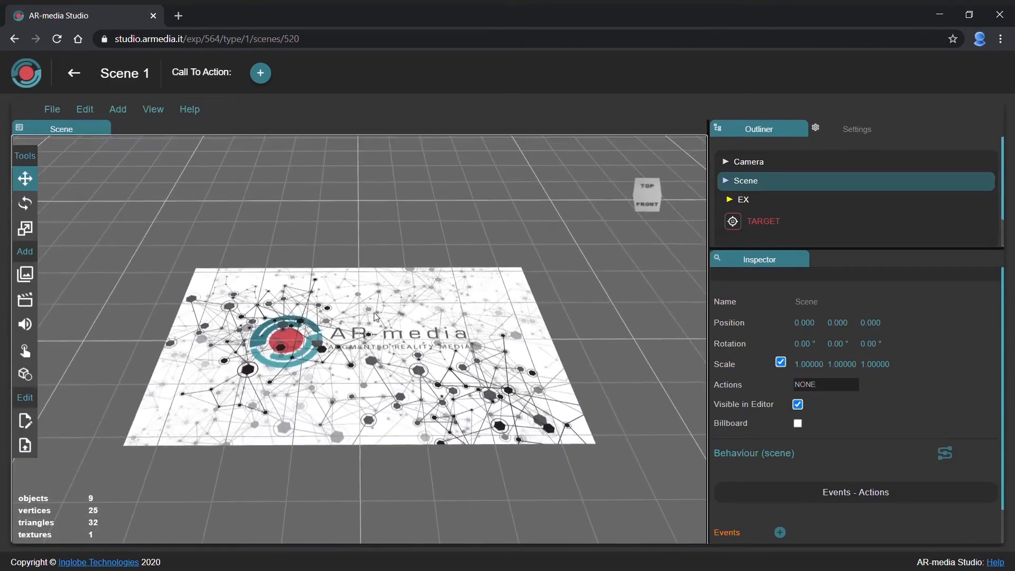
Open the 3D model files browser from Scene 1's editor.
click(25, 374)
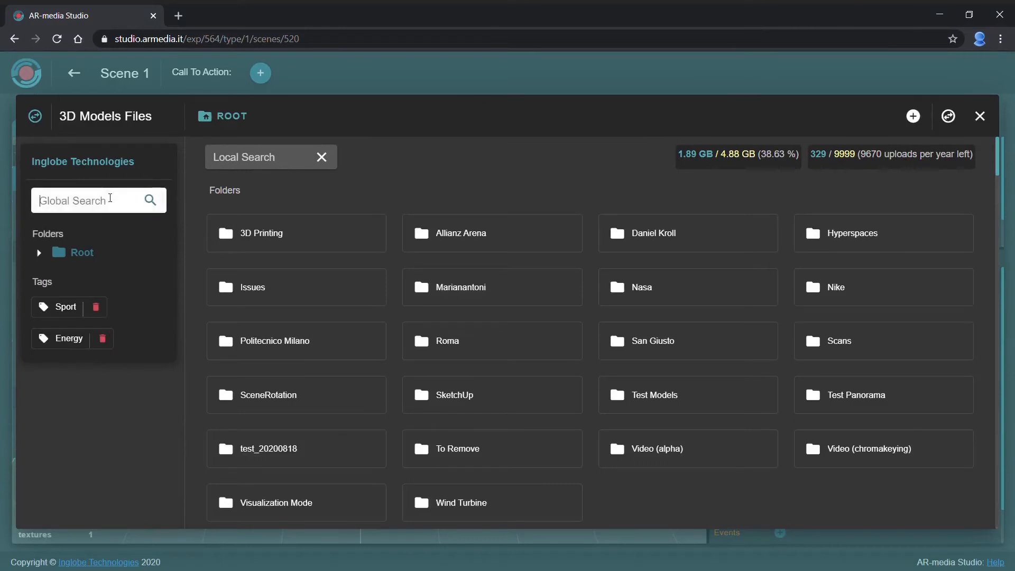
Search 3D model files for 'Castle' to insert the castle model.
text(Castle)
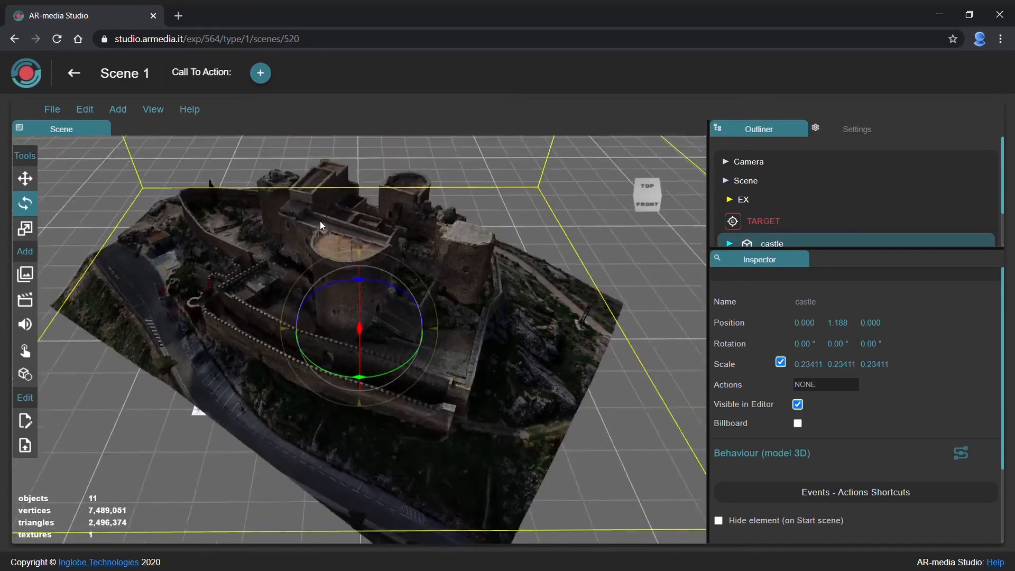
drag(321, 225, 330, 225)
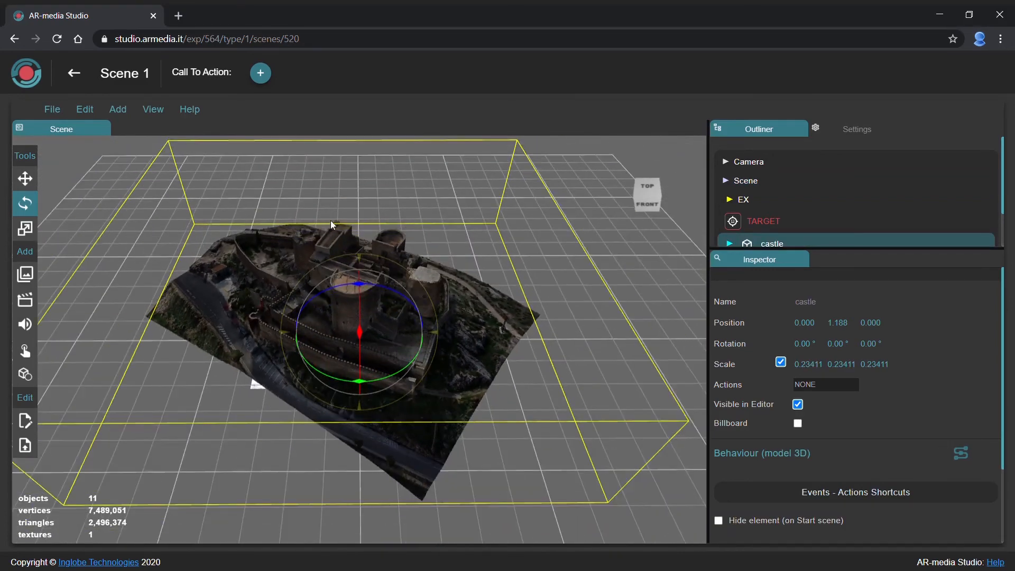